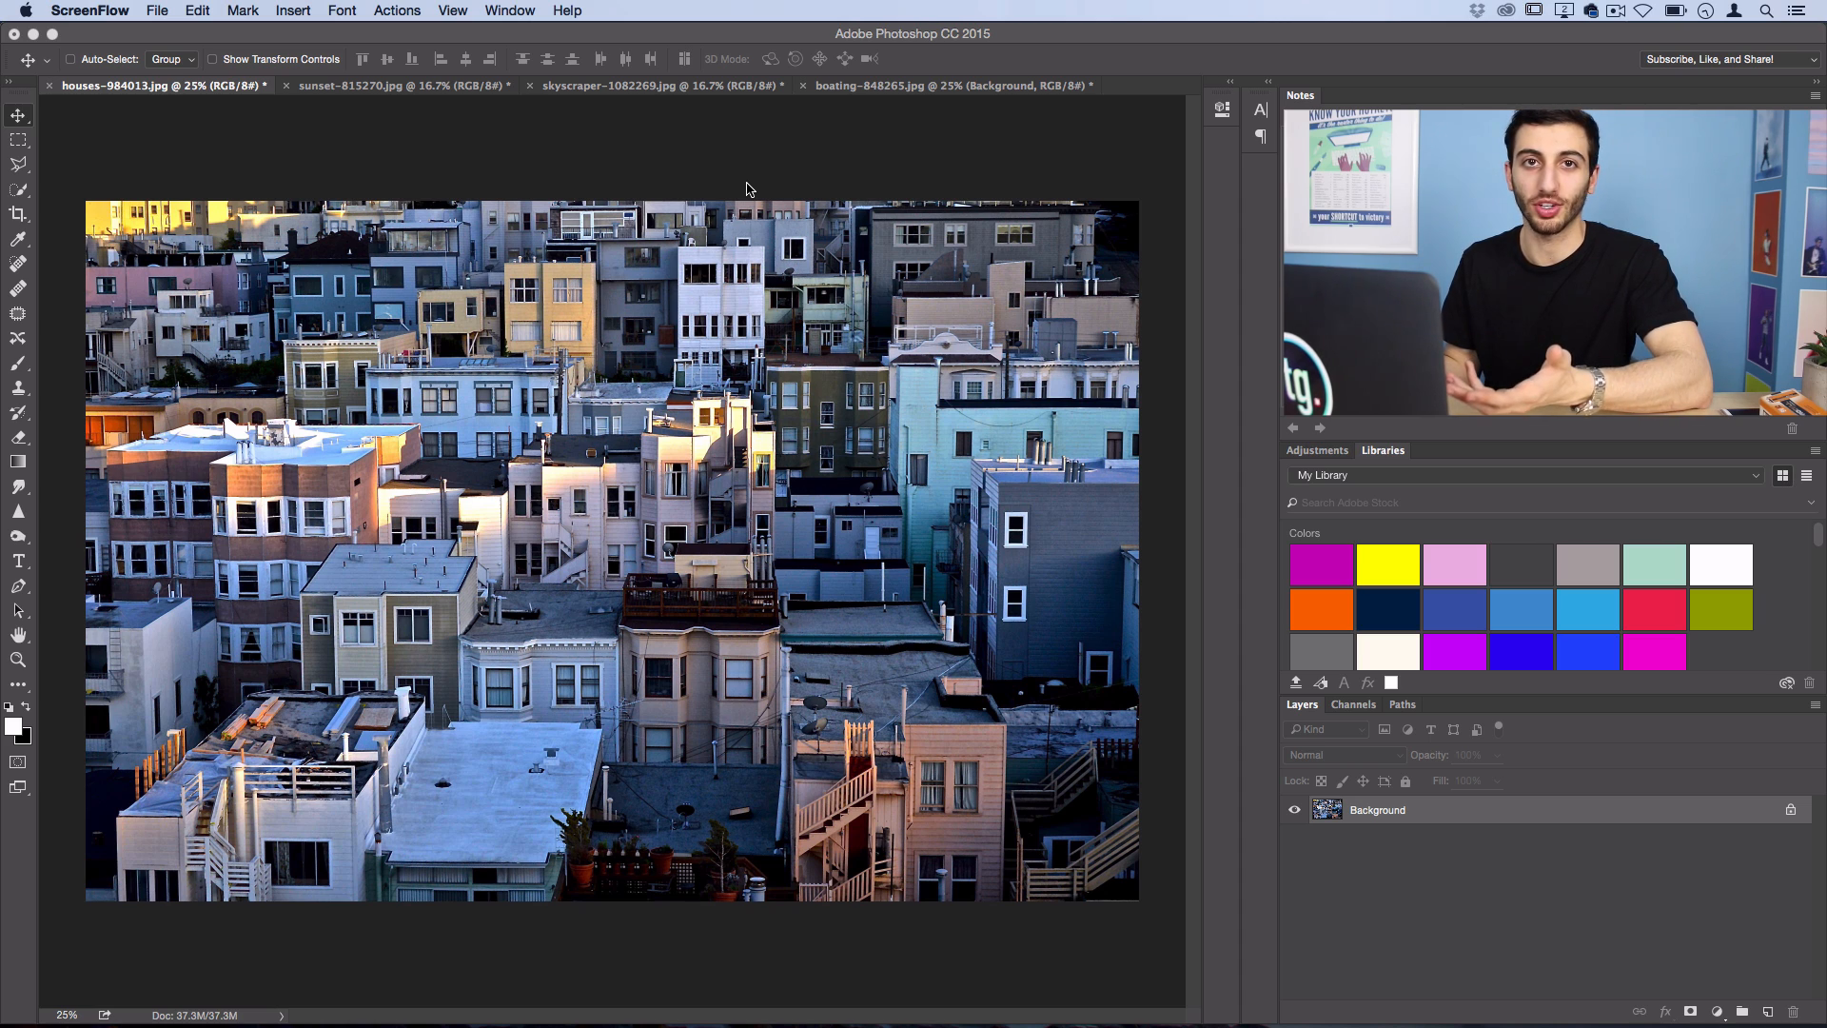
Make the Rectangular Marquee the active tool for the houses photo.
click(19, 141)
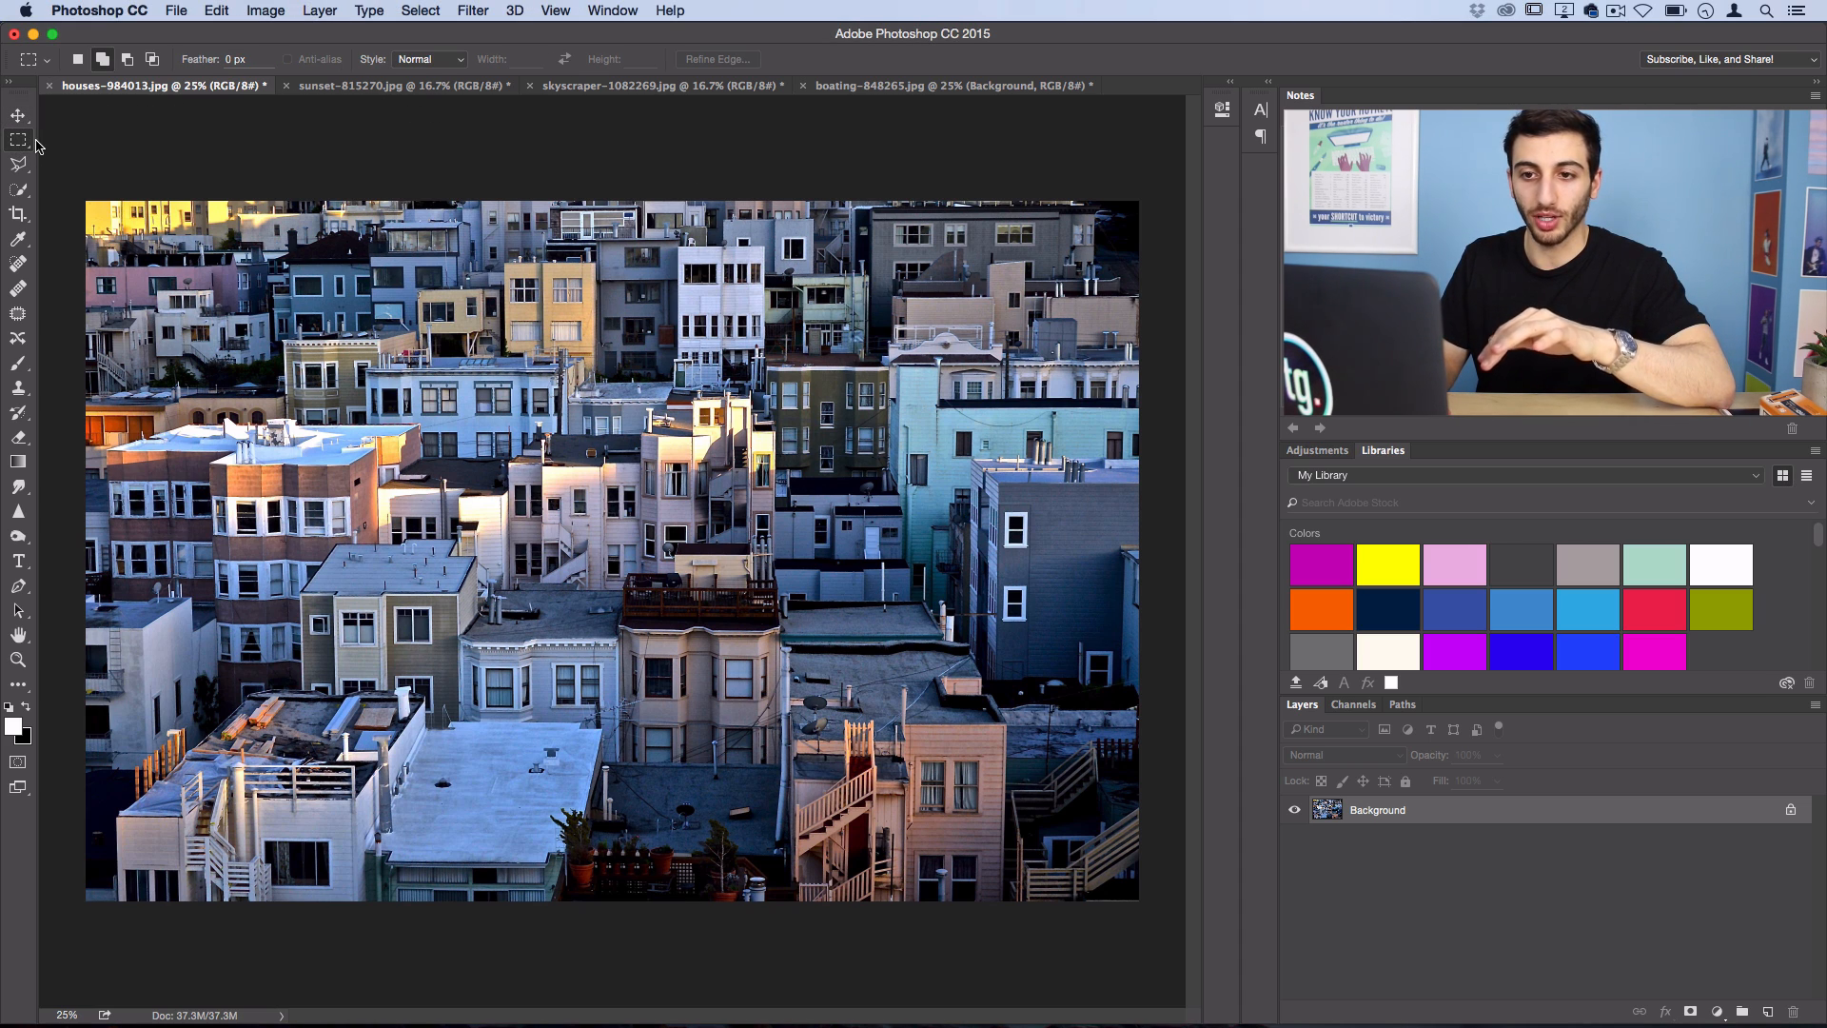
Select a single-pixel column in the houses photo and start Free Transform on it.
click(19, 139)
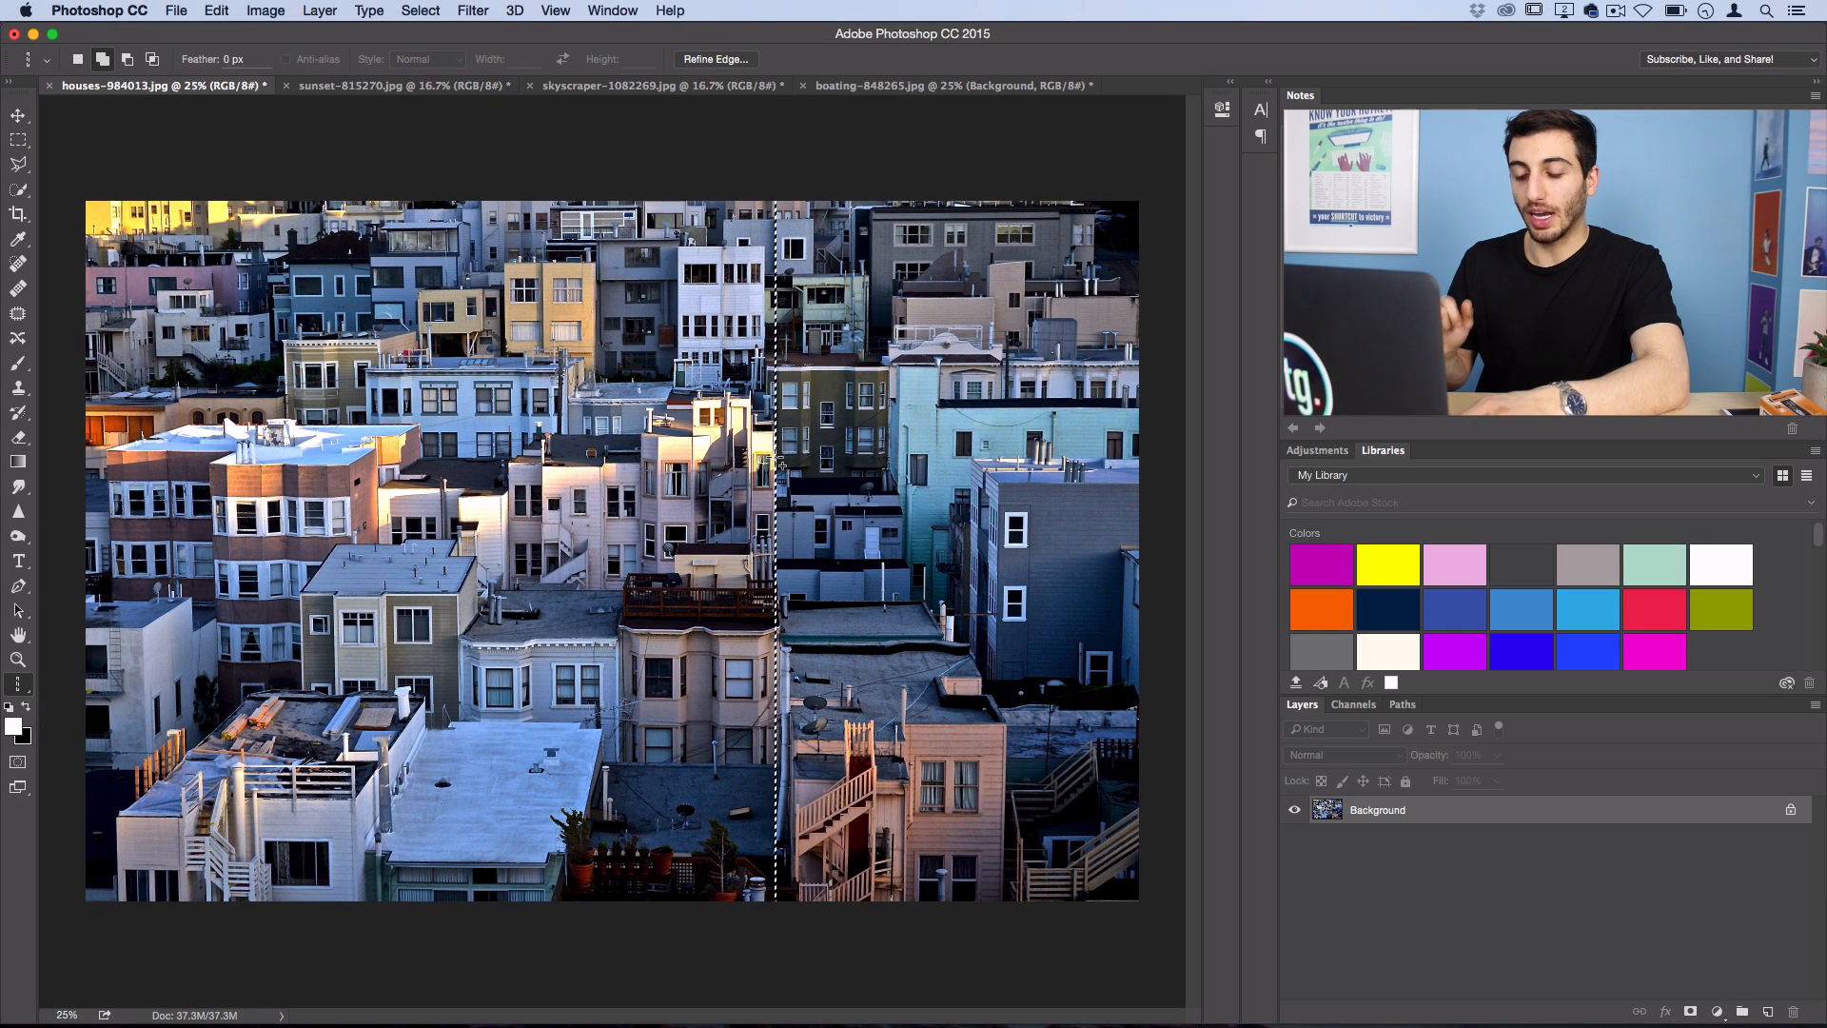
key(cmd+t)
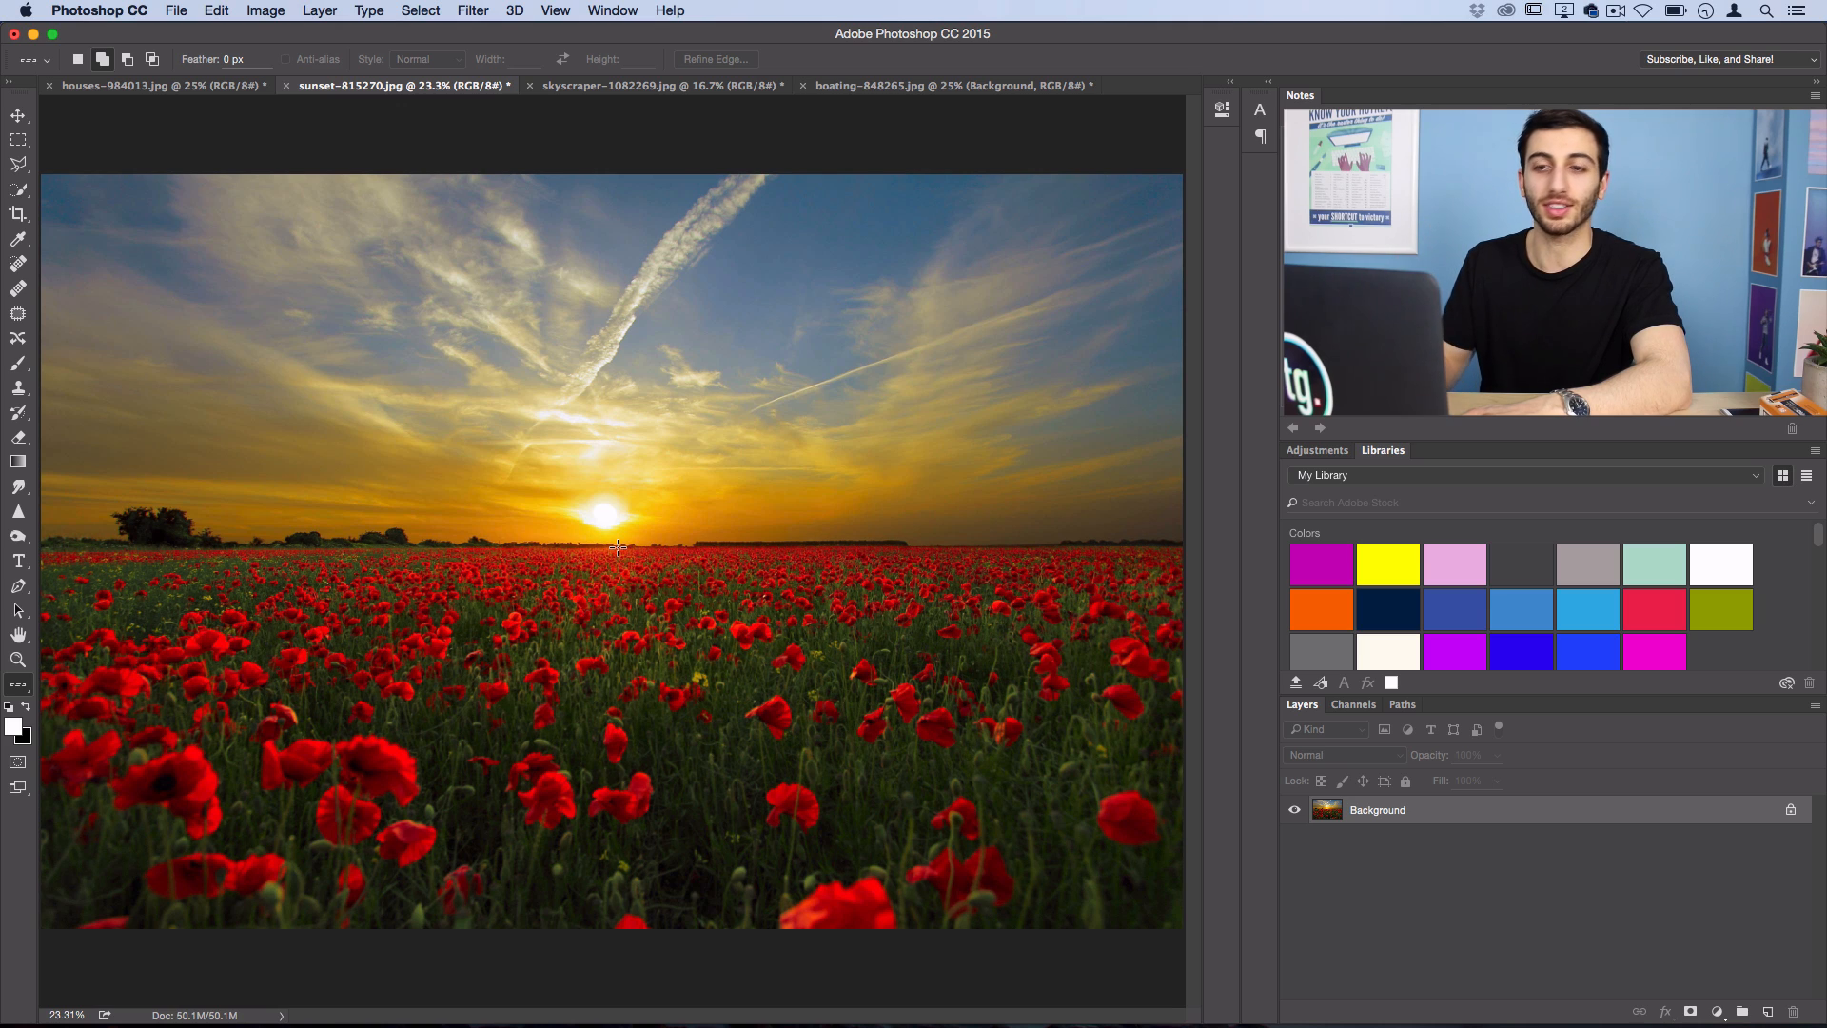
Start Free Transform on the selected horizon row of the sunset photo.
key(cmd+t)
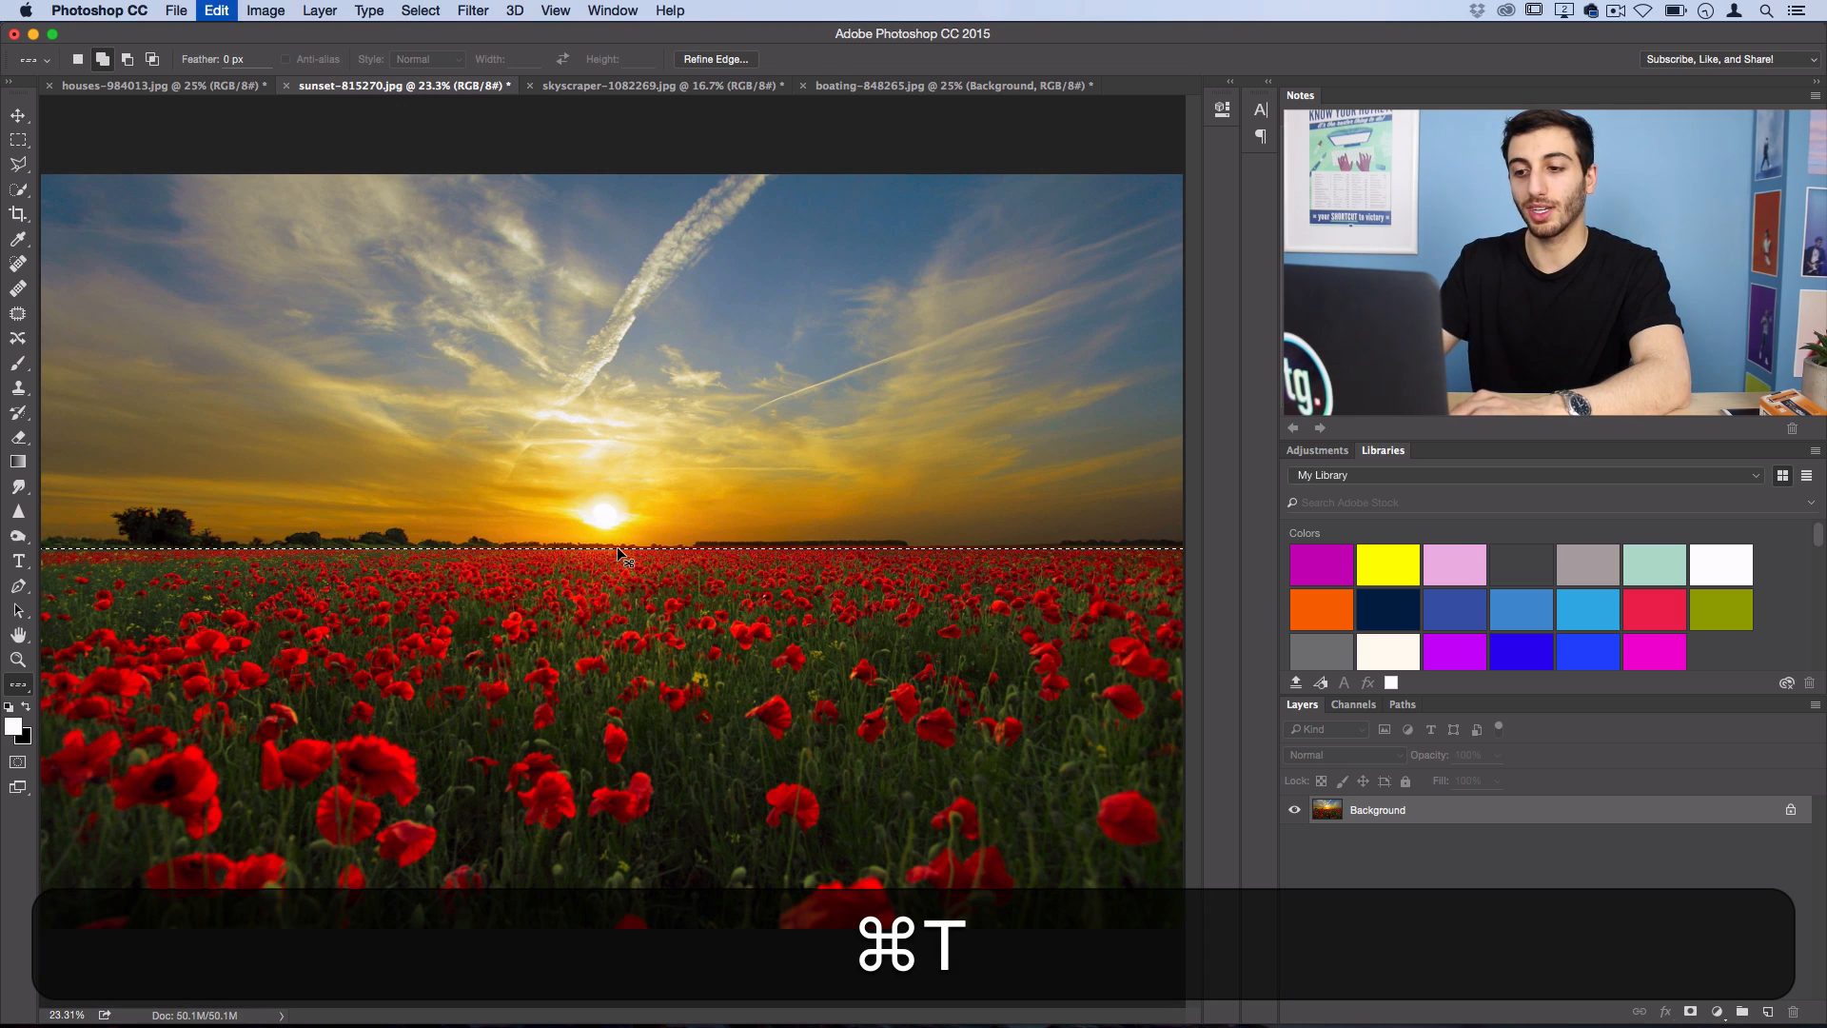
key(cmd+t)
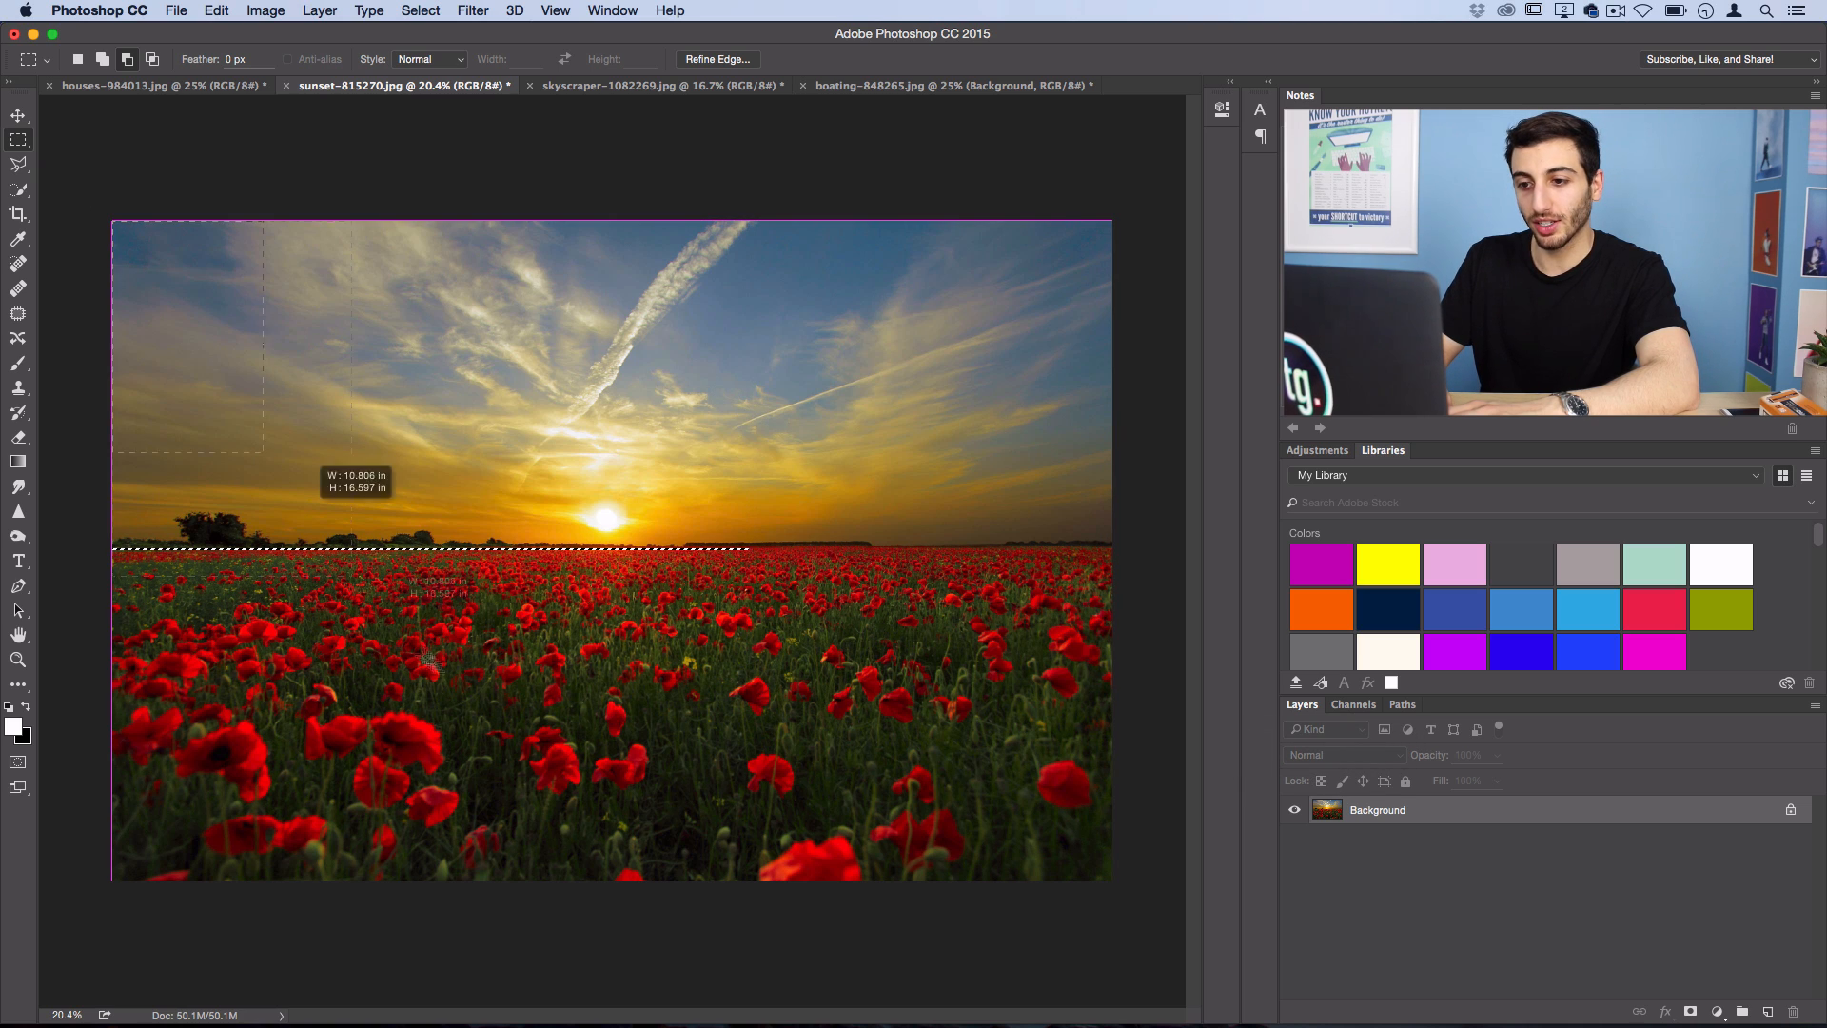
Stretch the short horizon strip upward into red-orange streaks over the sun and apply it.
key(cmd+t)
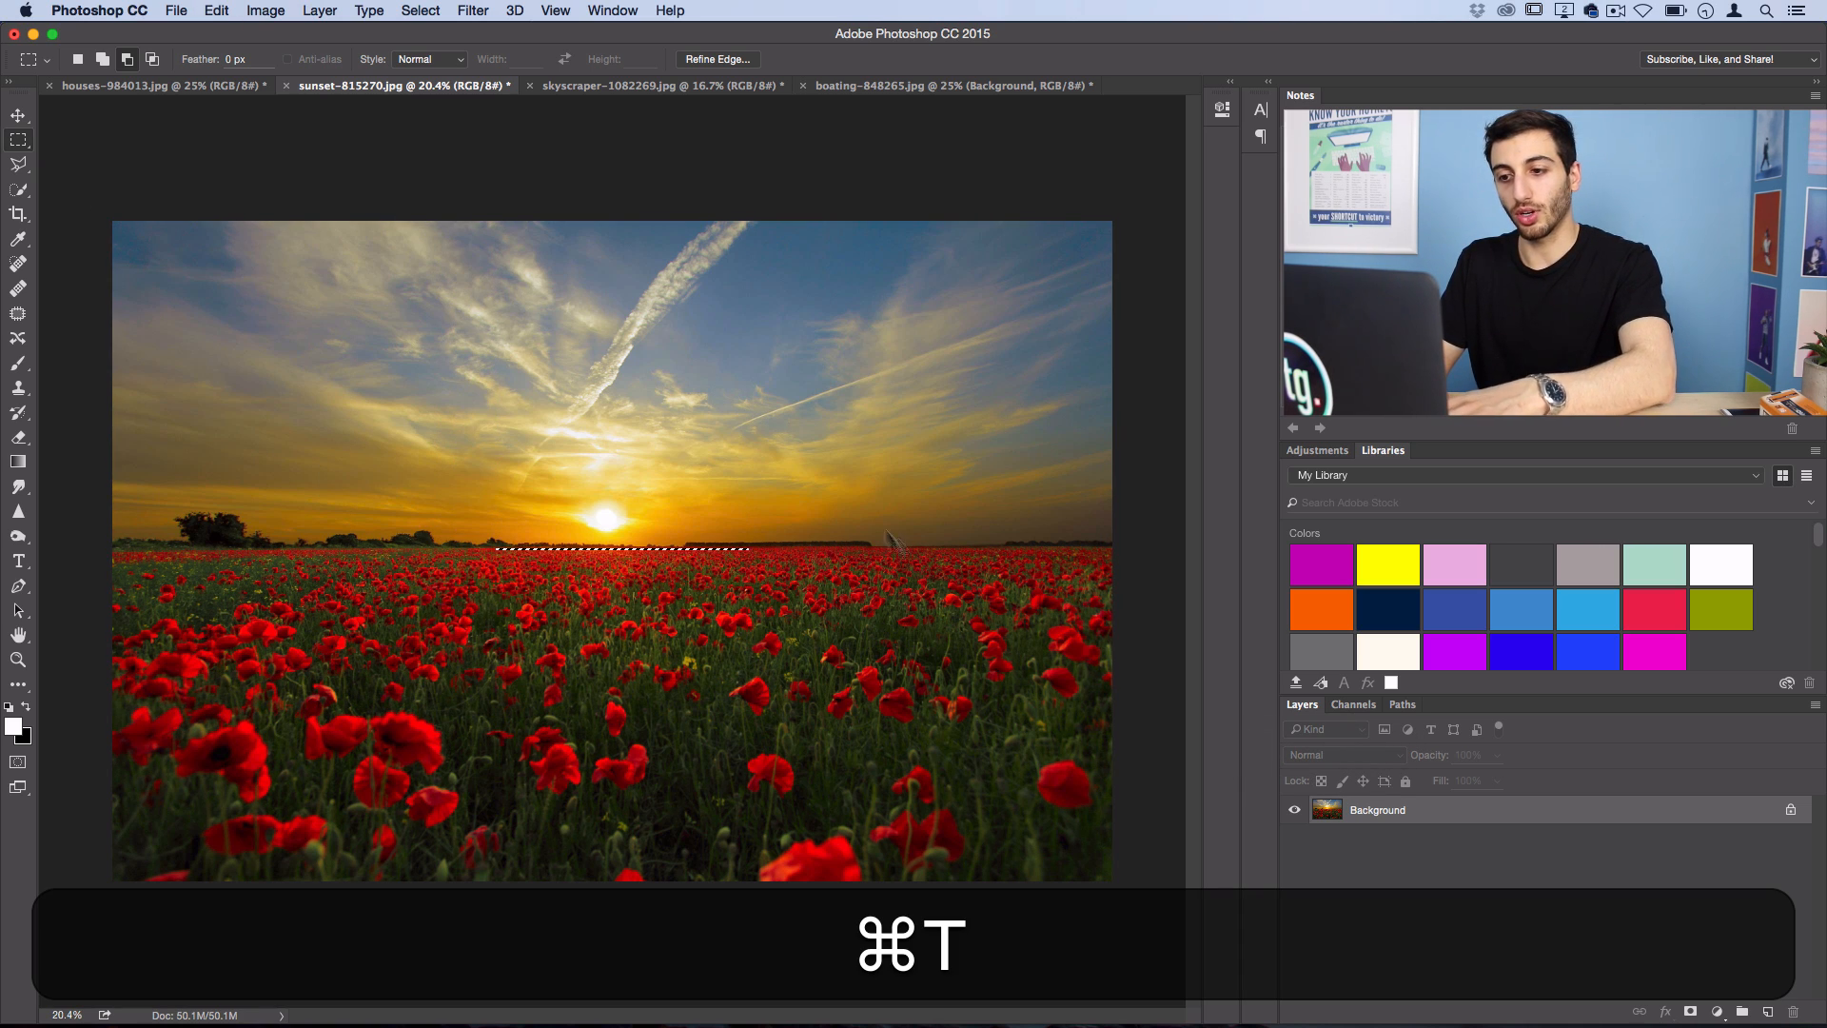
key(cmd+t)
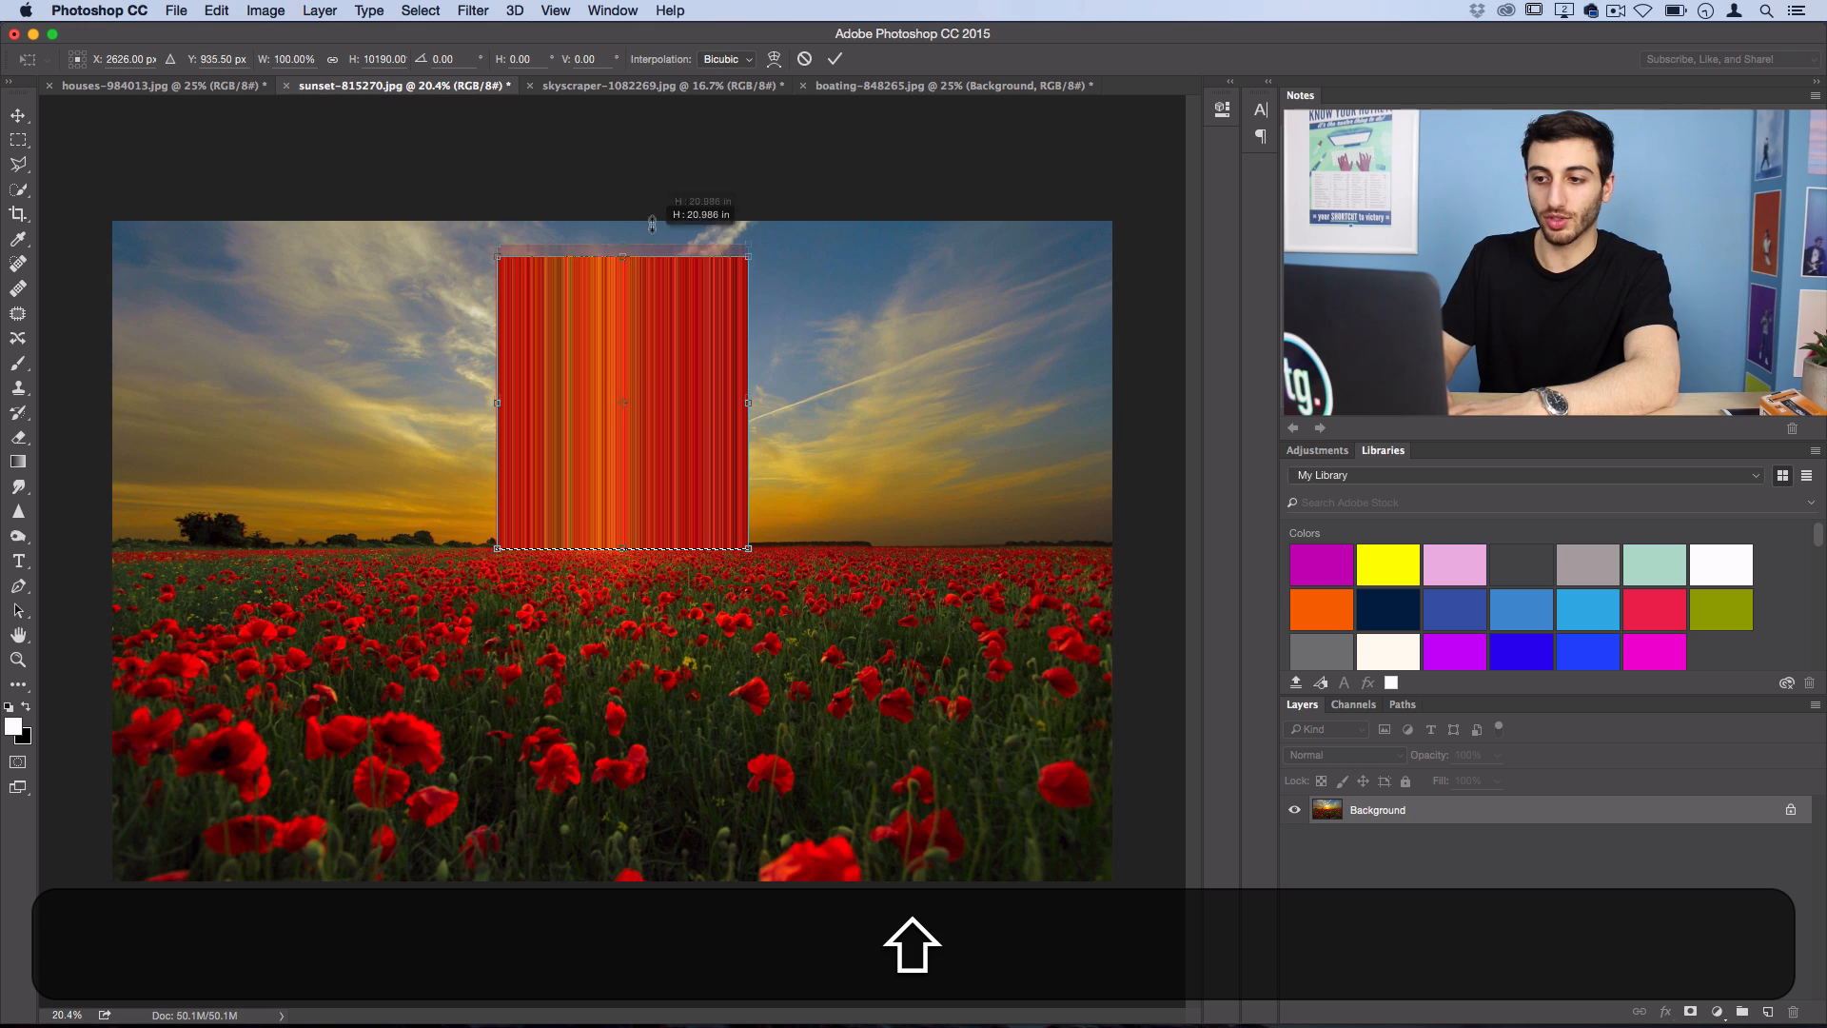
key(cmd+d)
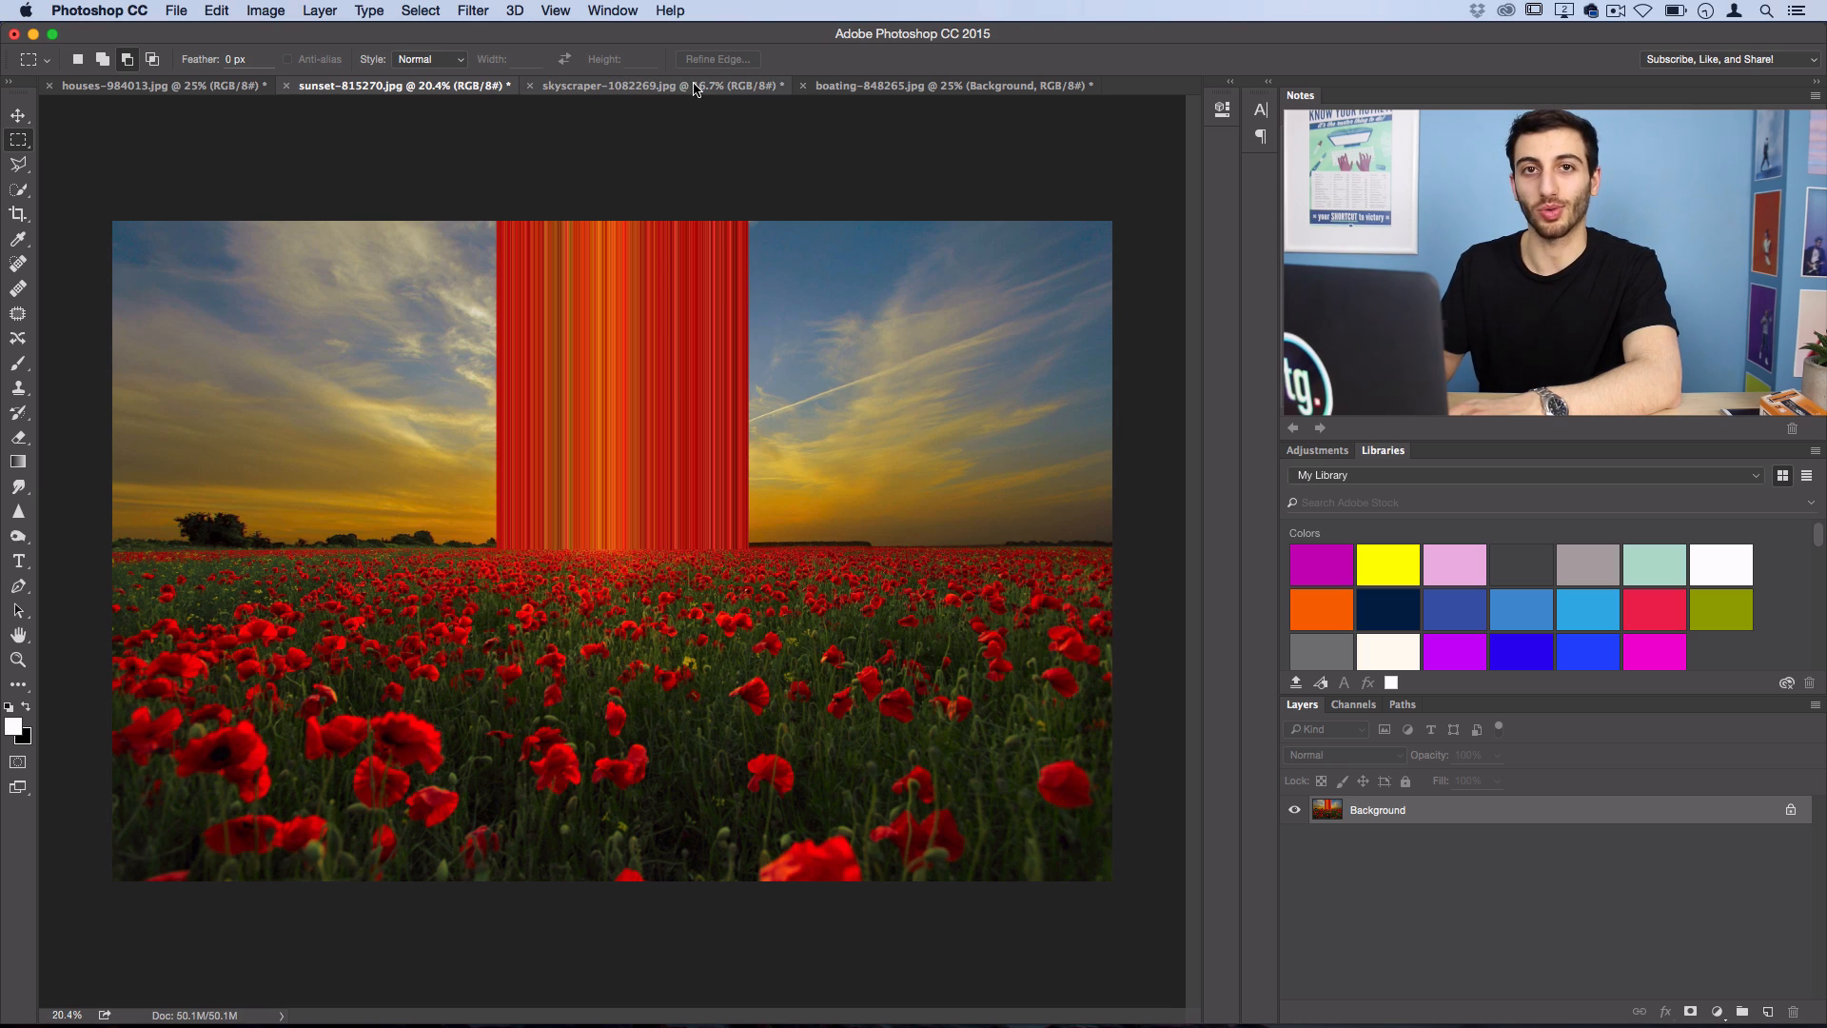
View the skyscraper photo, then the boating photo with its streaked rowers.
click(657, 84)
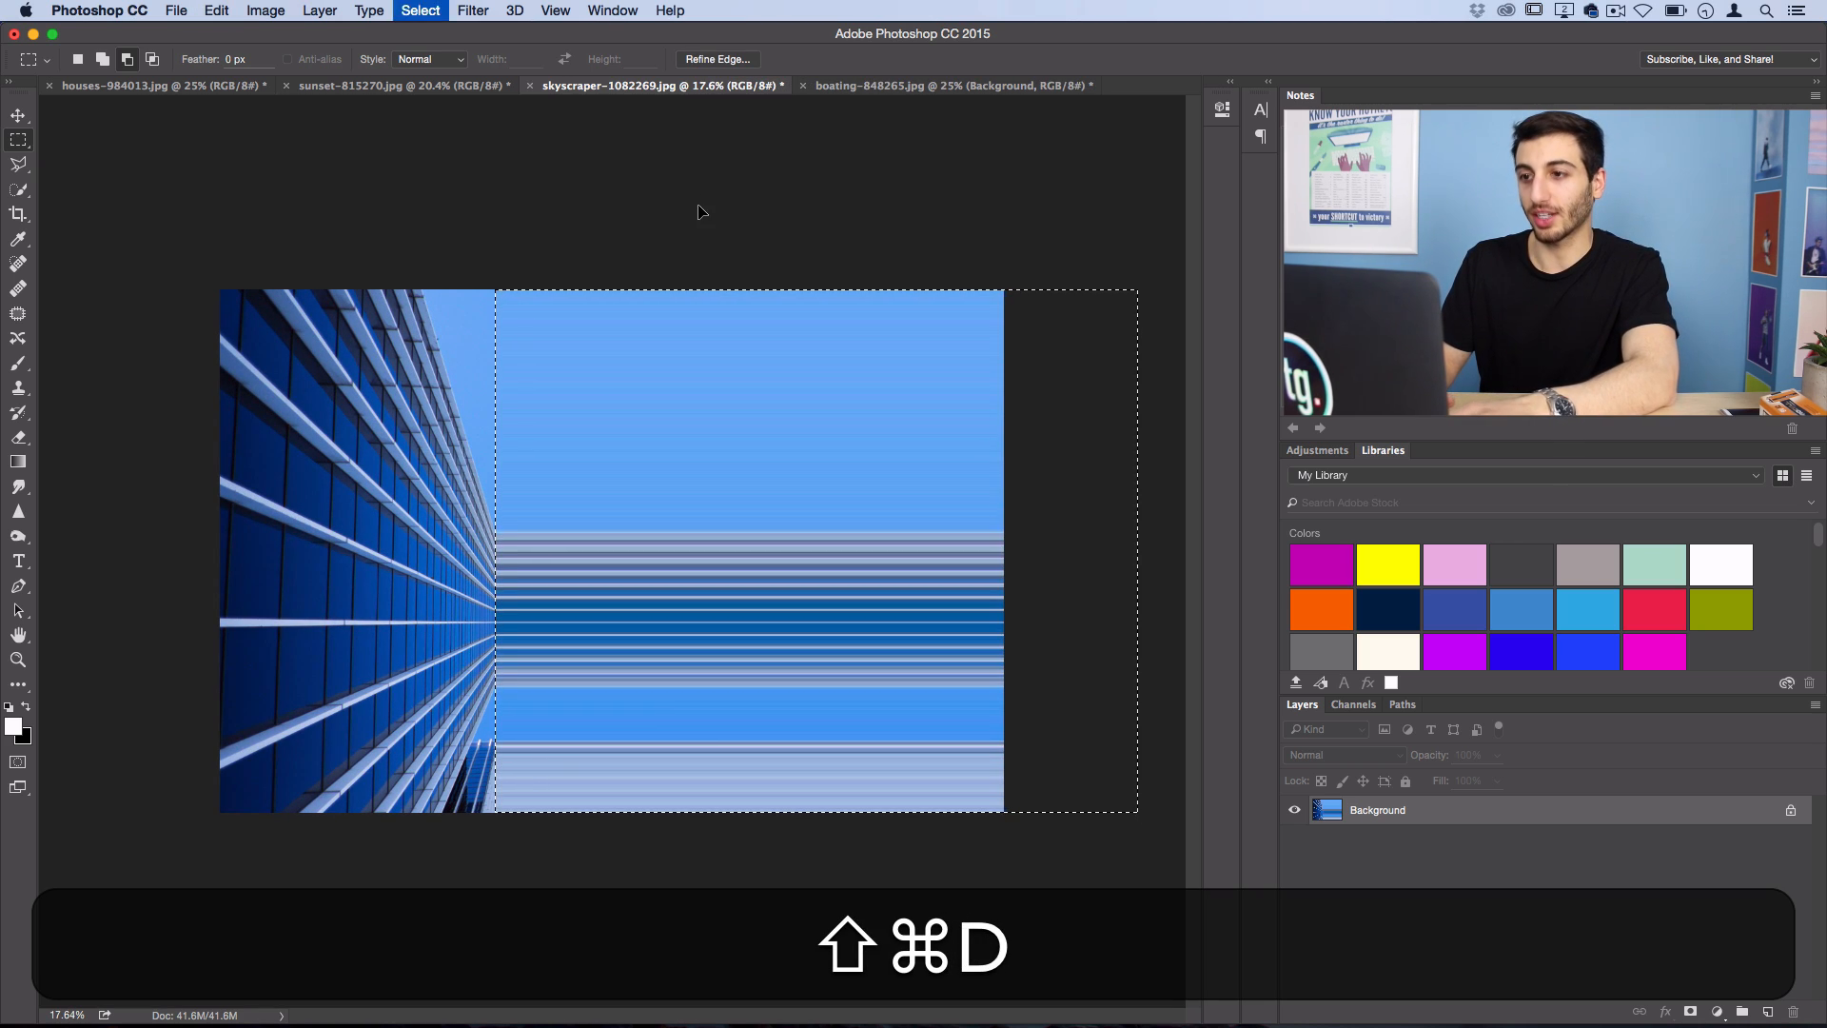
click(944, 84)
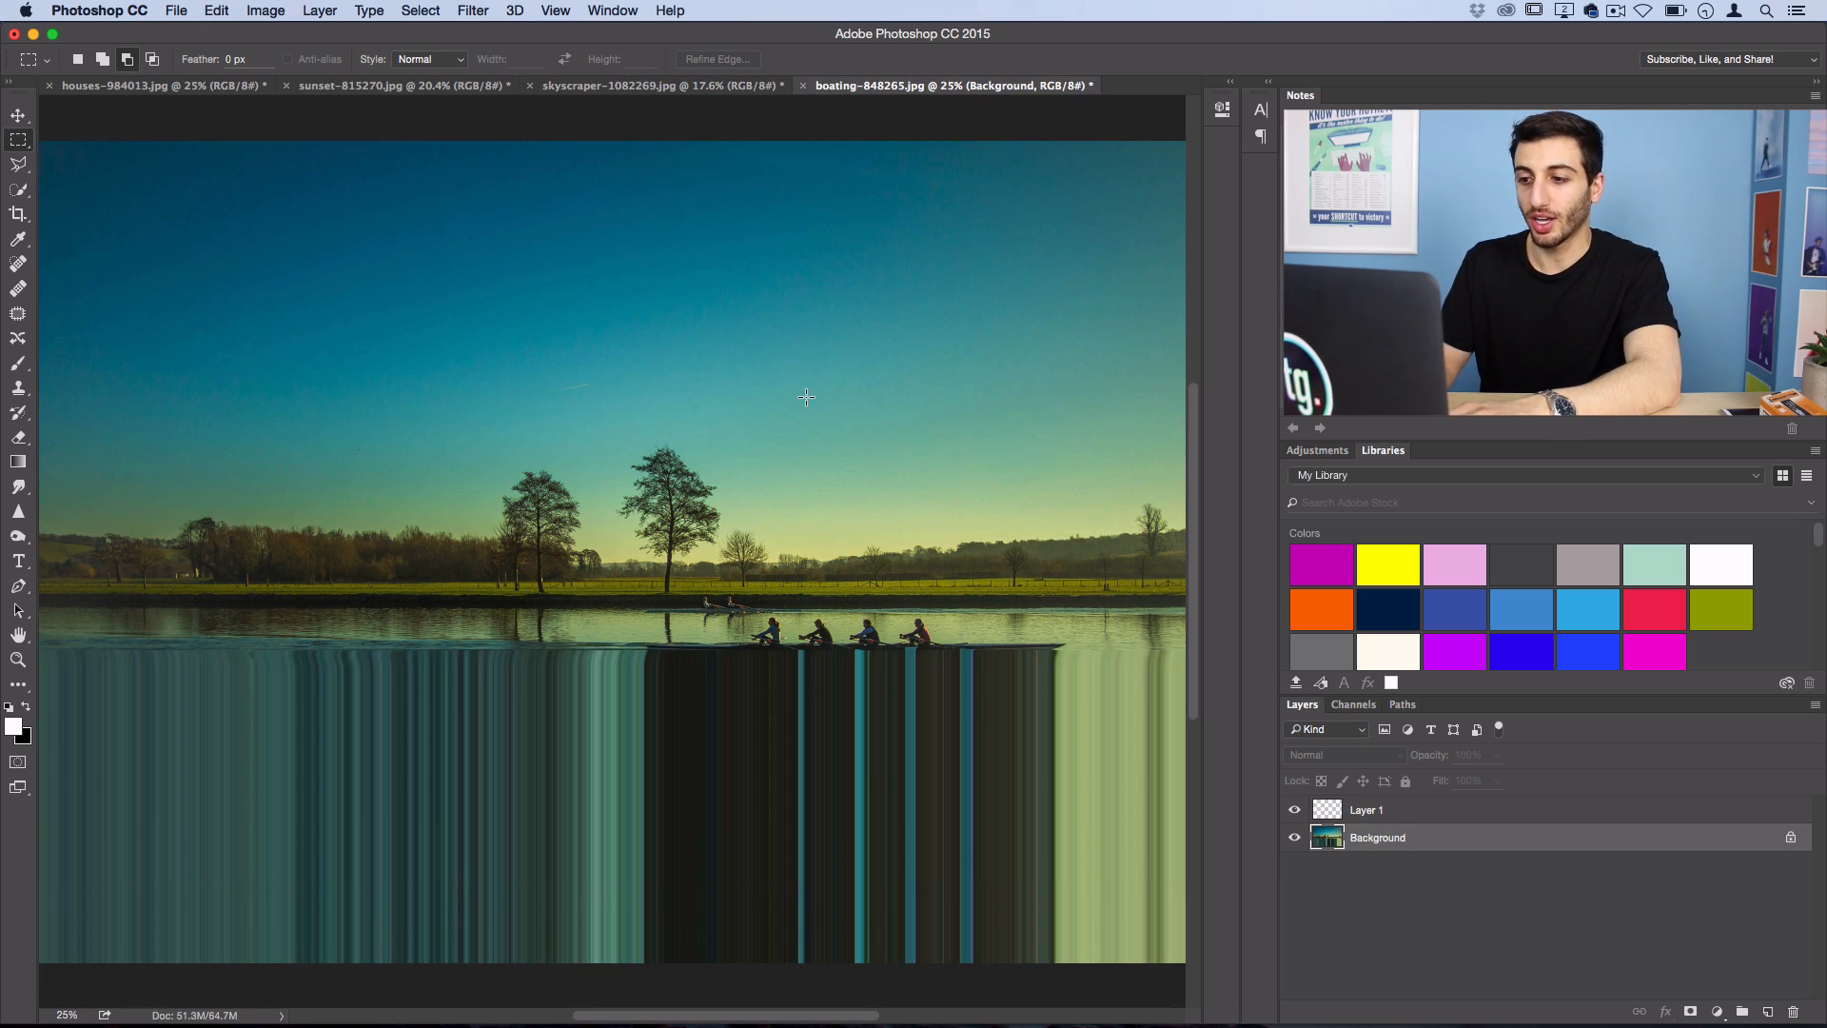